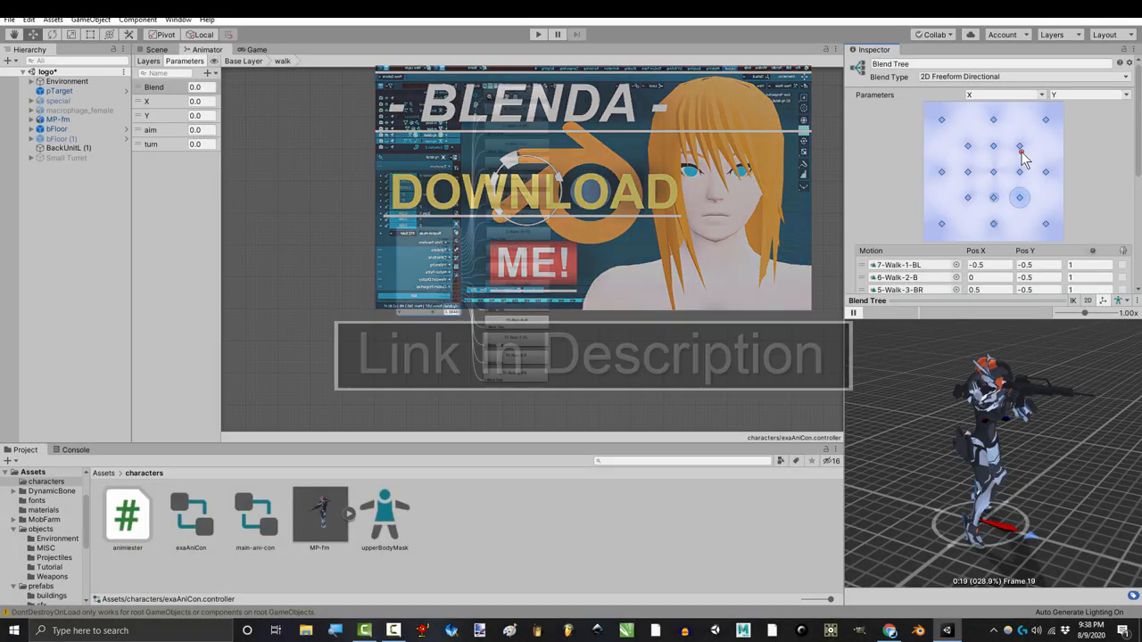
Step: Show the main-anim-con controller's empty Base Layer in the Animator window
click(539, 34)
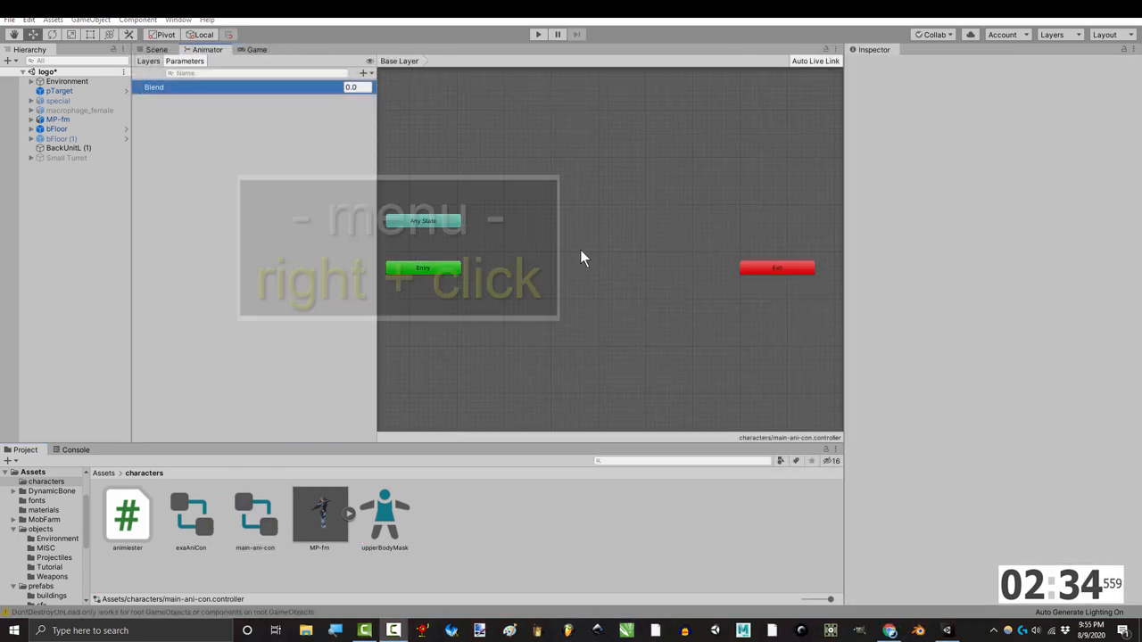
Step: Create a walk state from a new Blend Tree and add float parameters x and y
right_click(585, 258)
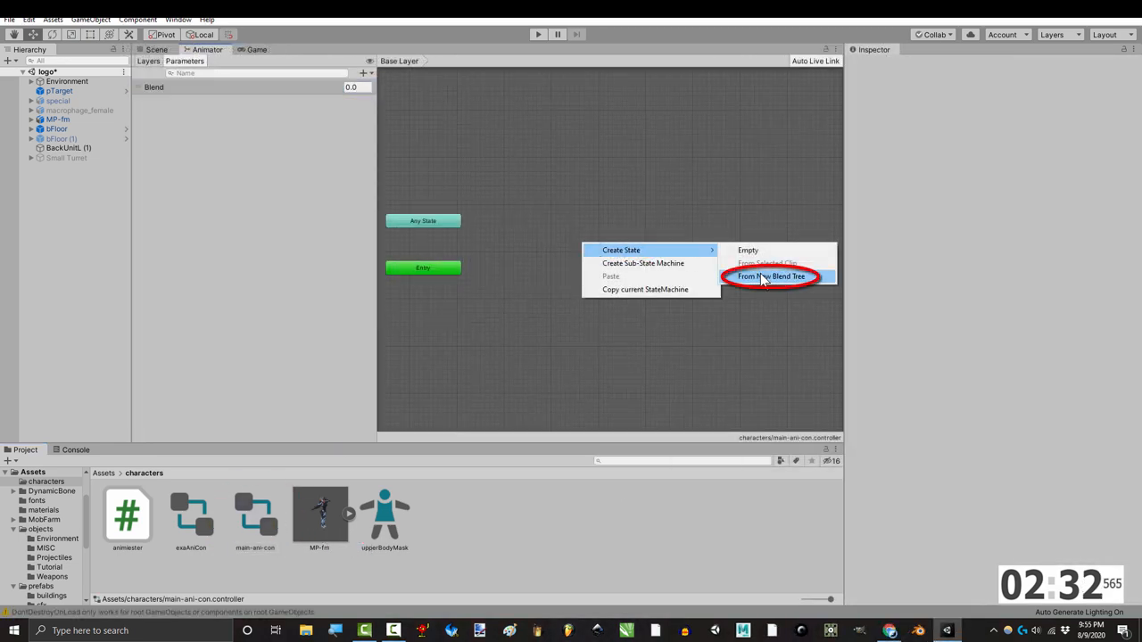
click(771, 275)
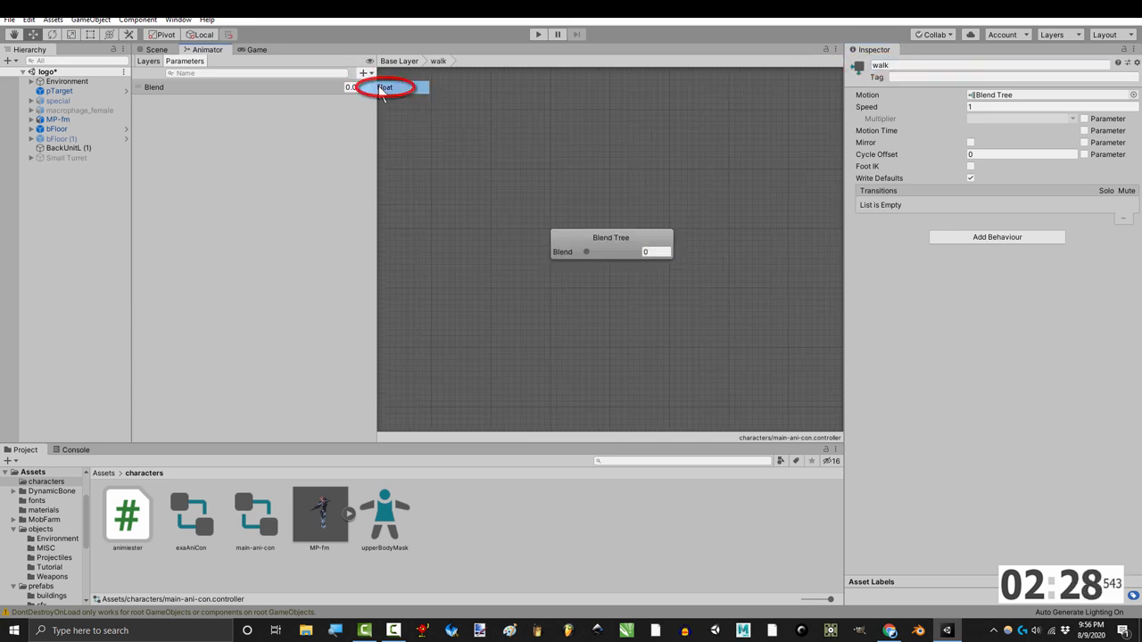
click(386, 85)
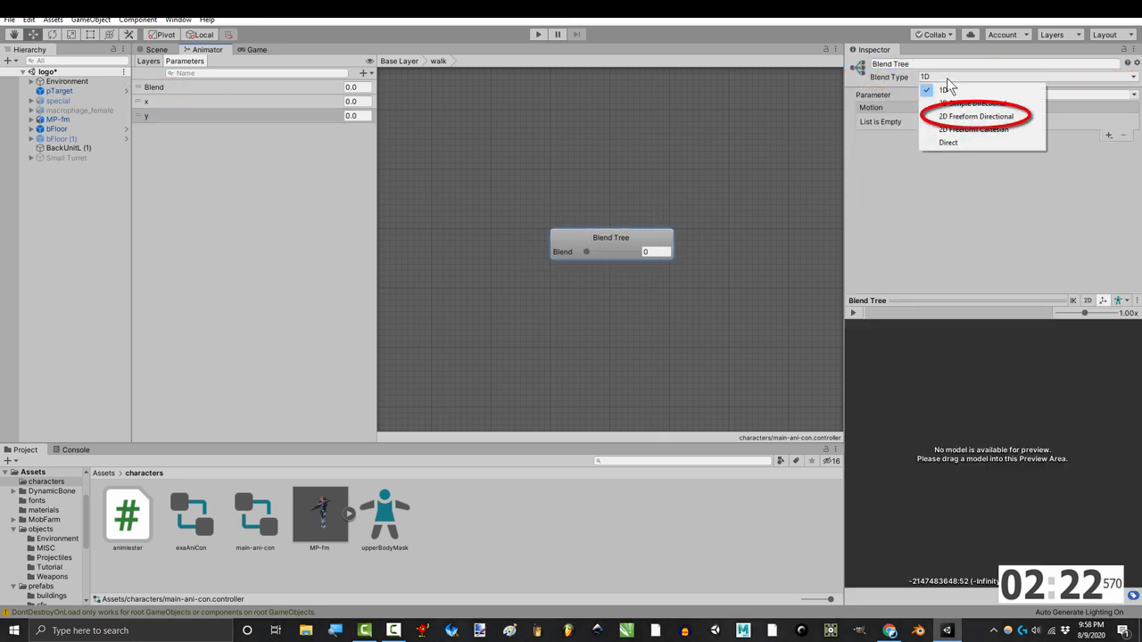
Step: Make the walk blend tree 2D Freeform Directional on the X and Y parameters
click(975, 116)
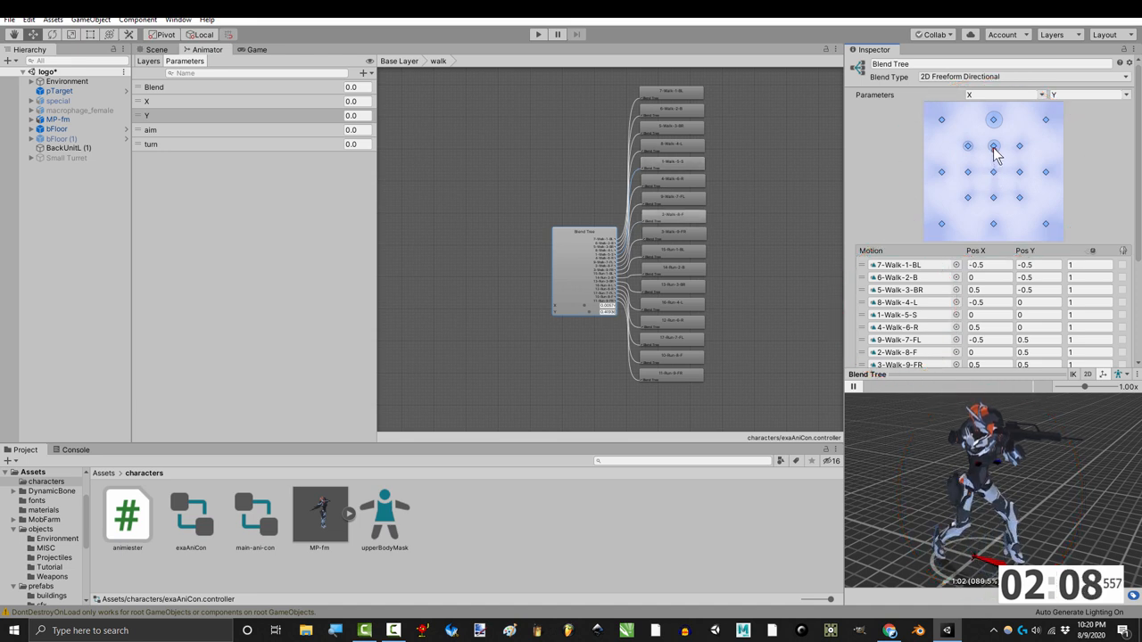
Step: Preview the blend by moving the red dot from the centre toward the back walk
drag(994, 146, 994, 121)
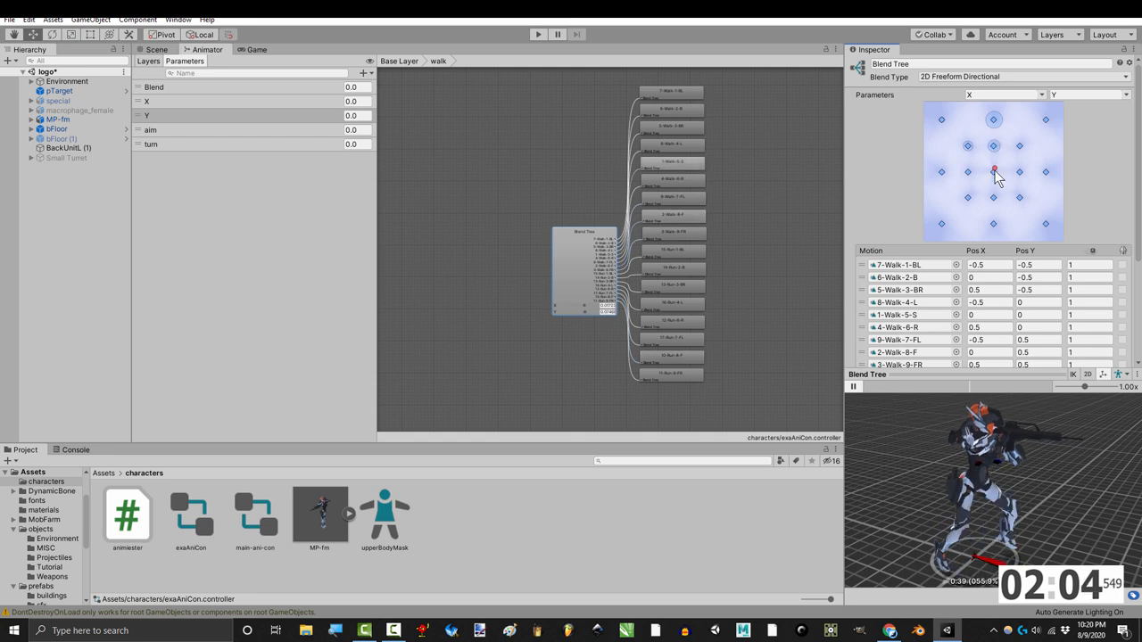
drag(994, 171, 995, 188)
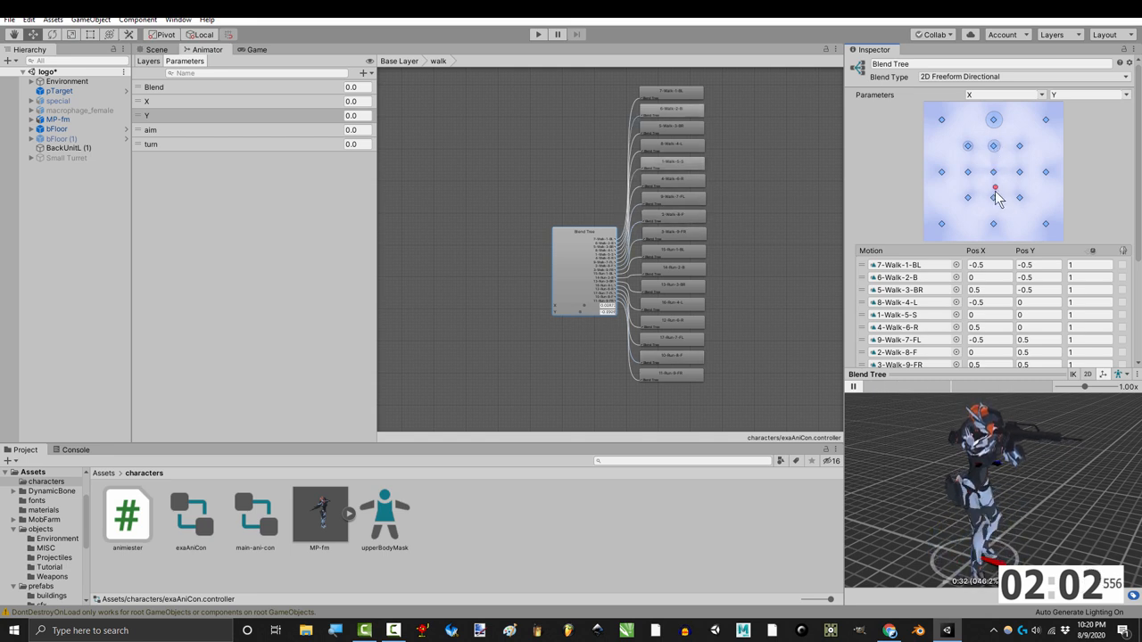
drag(996, 188, 995, 212)
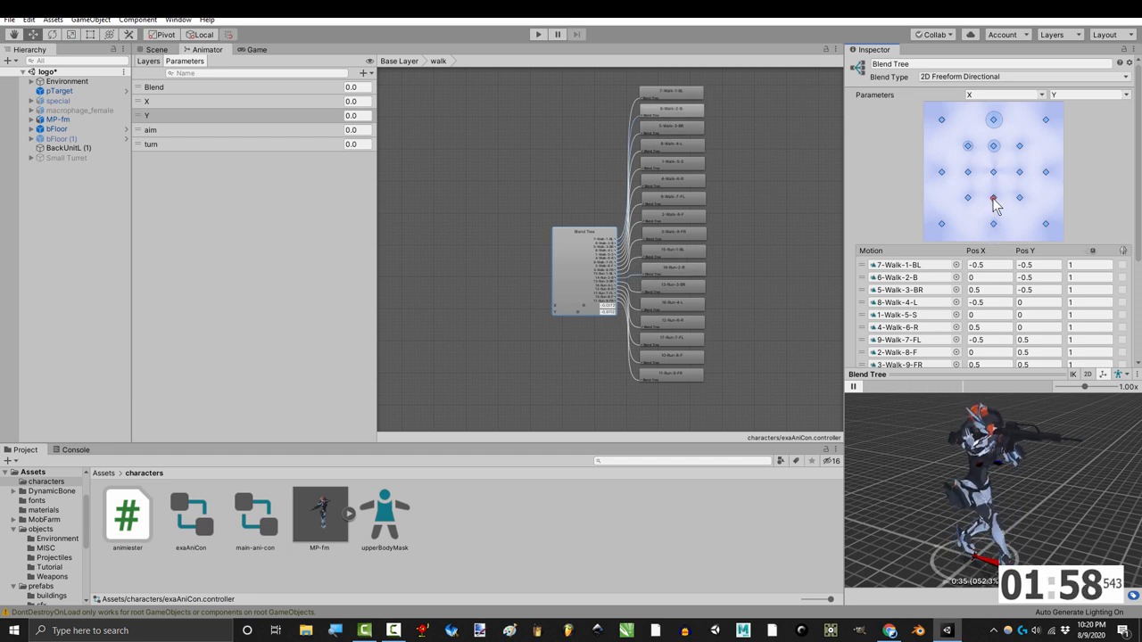
drag(992, 198, 992, 171)
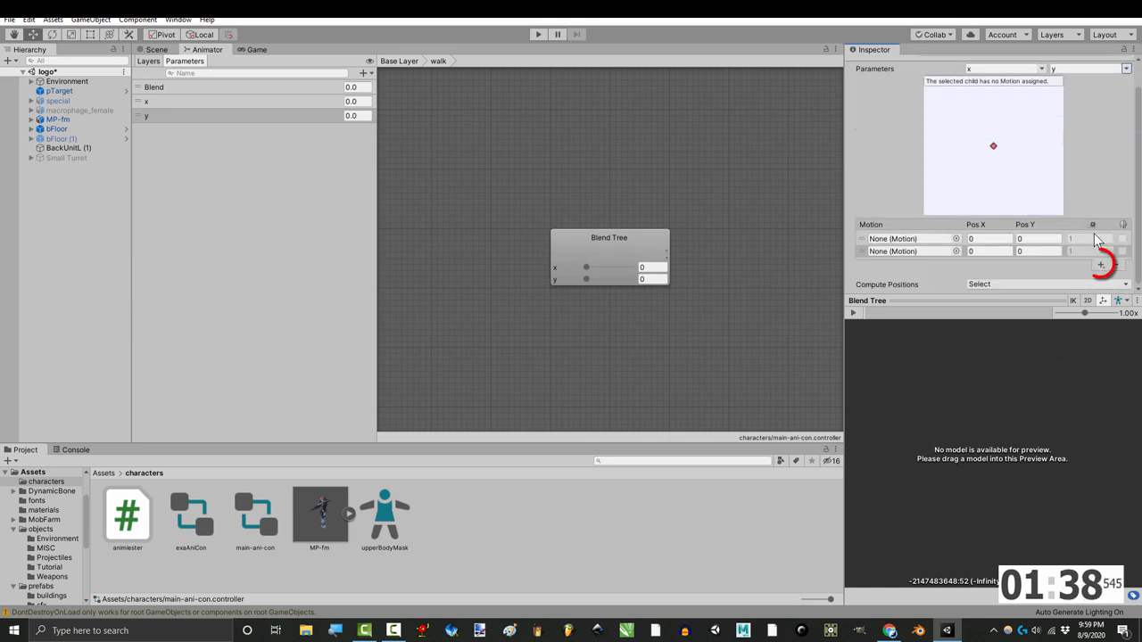
Step: Add a further motion entry to the walk blend tree's Motion list
click(1101, 266)
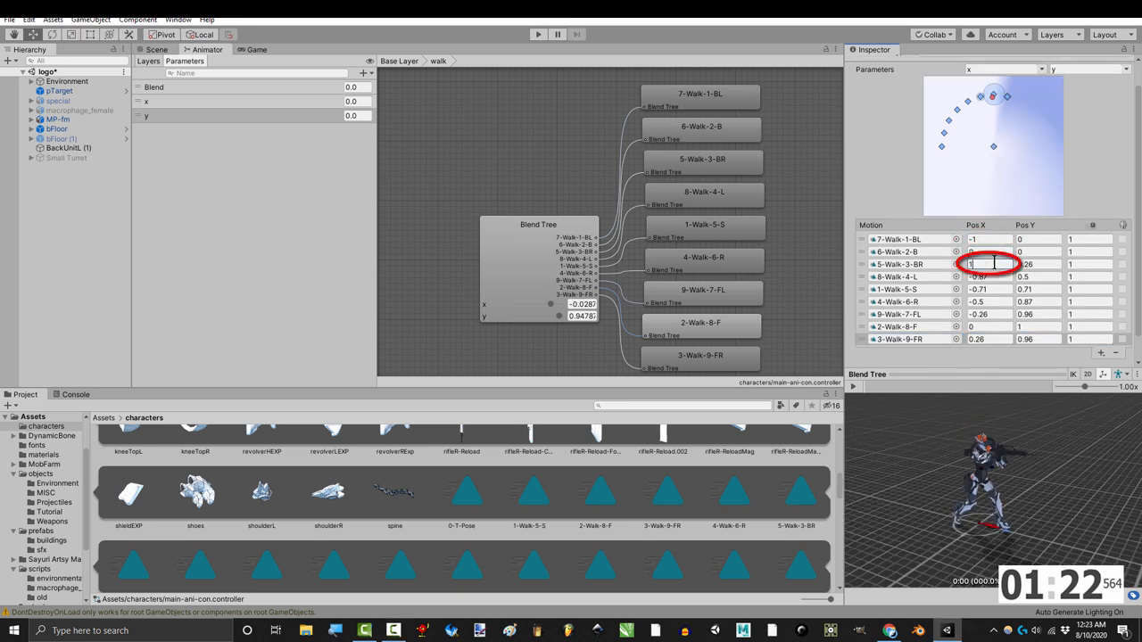
Step: Enter the back-right walk's X and back-left walk's Y positions as -1, 0 or 1
click(978, 300)
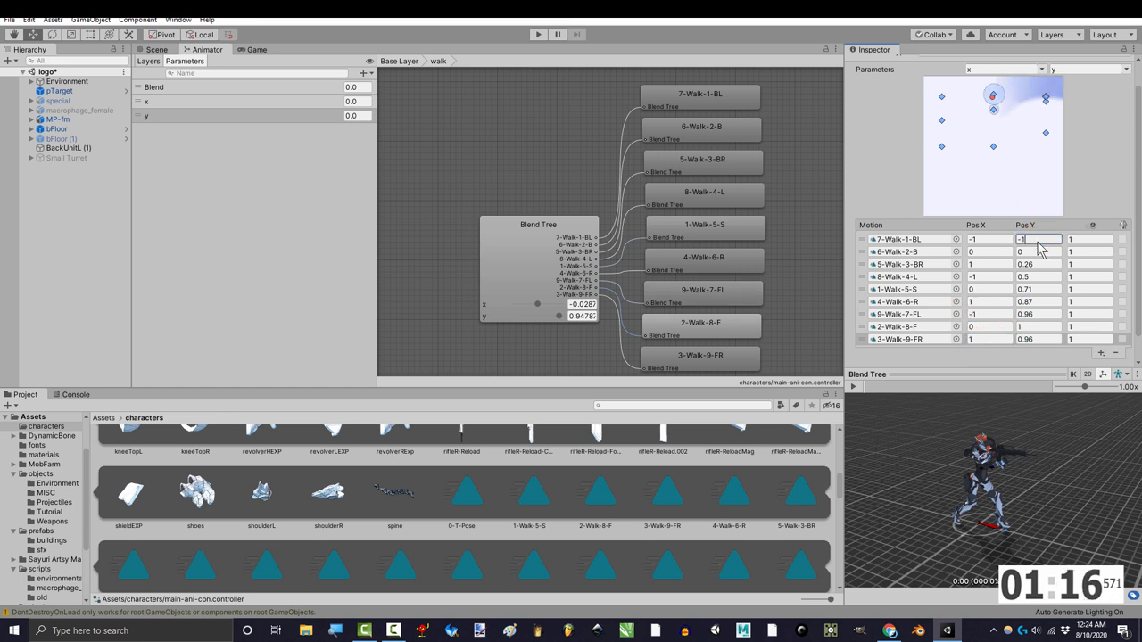
click(1035, 265)
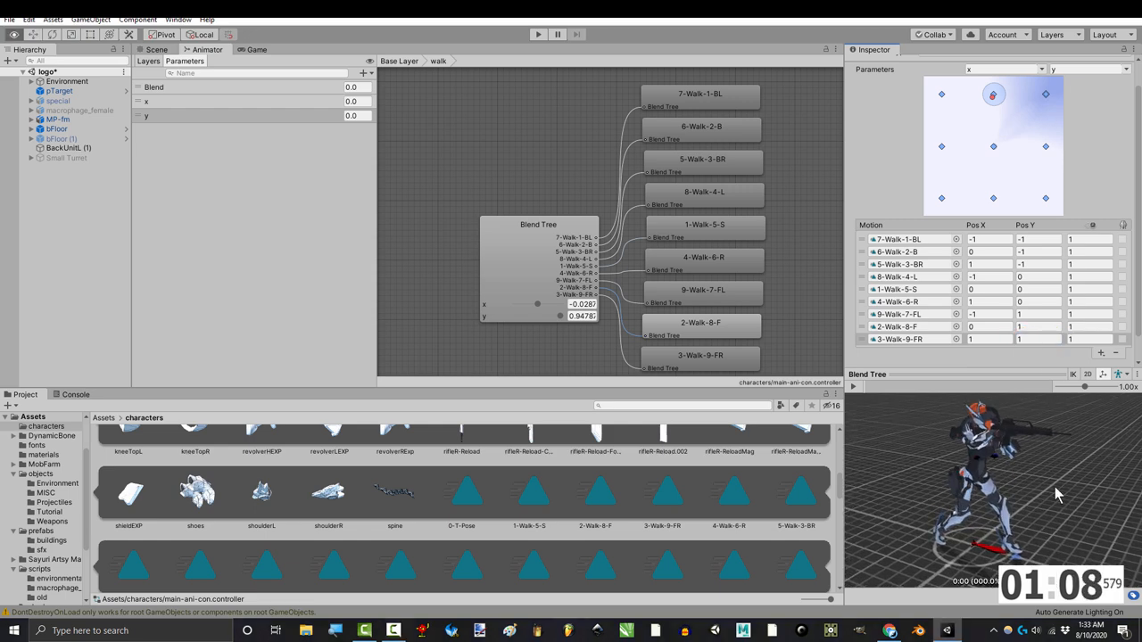
mouse_move(549, 499)
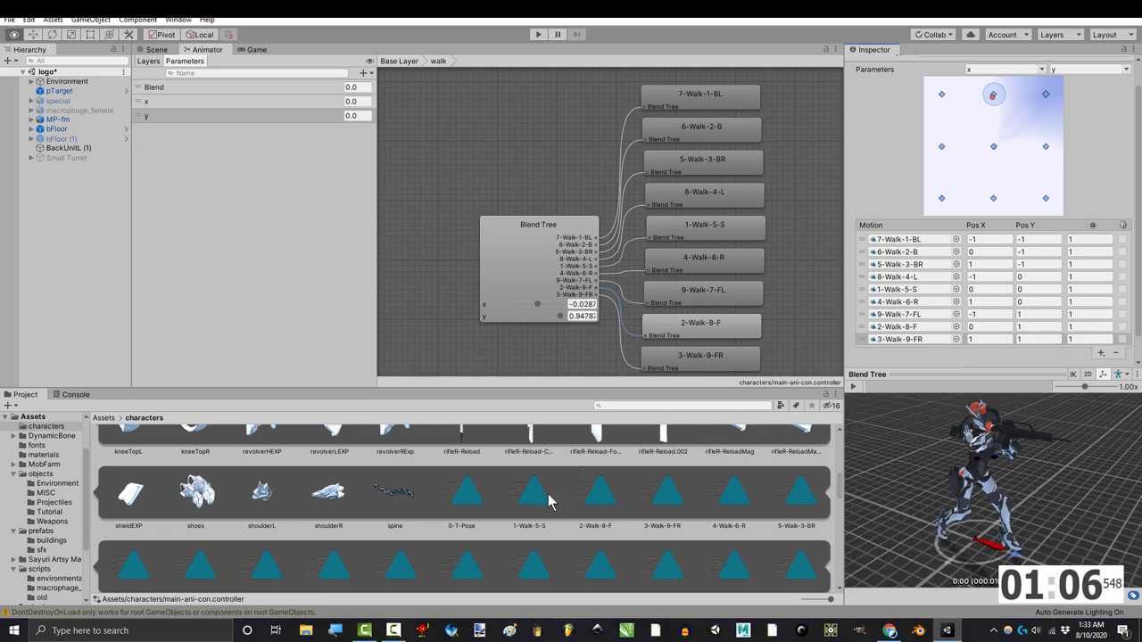
click(853, 385)
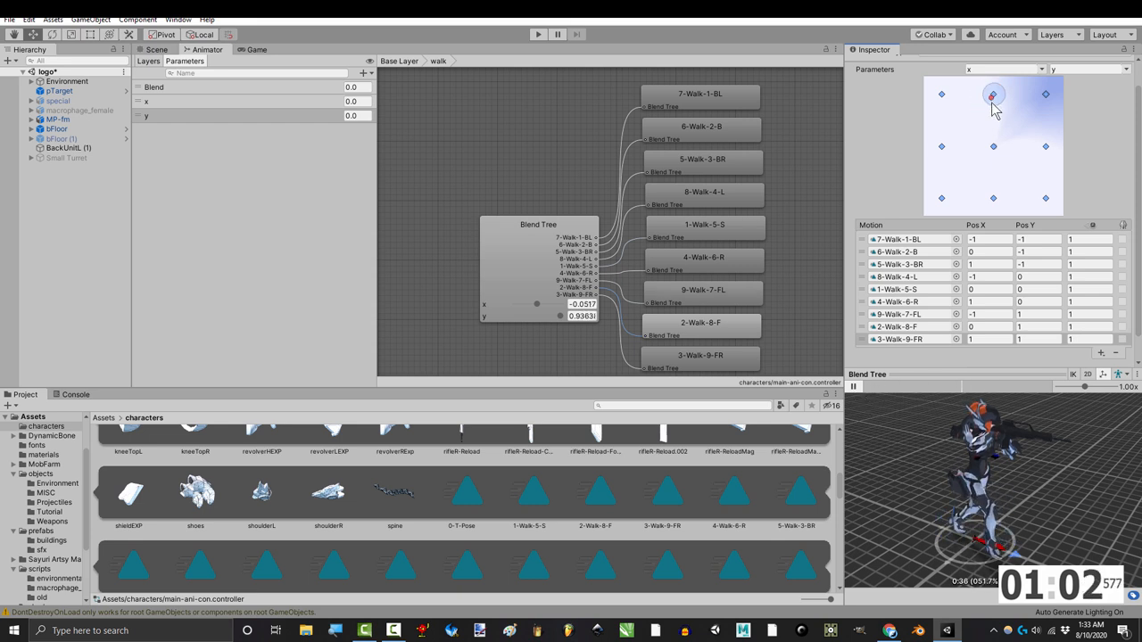
drag(992, 96, 965, 150)
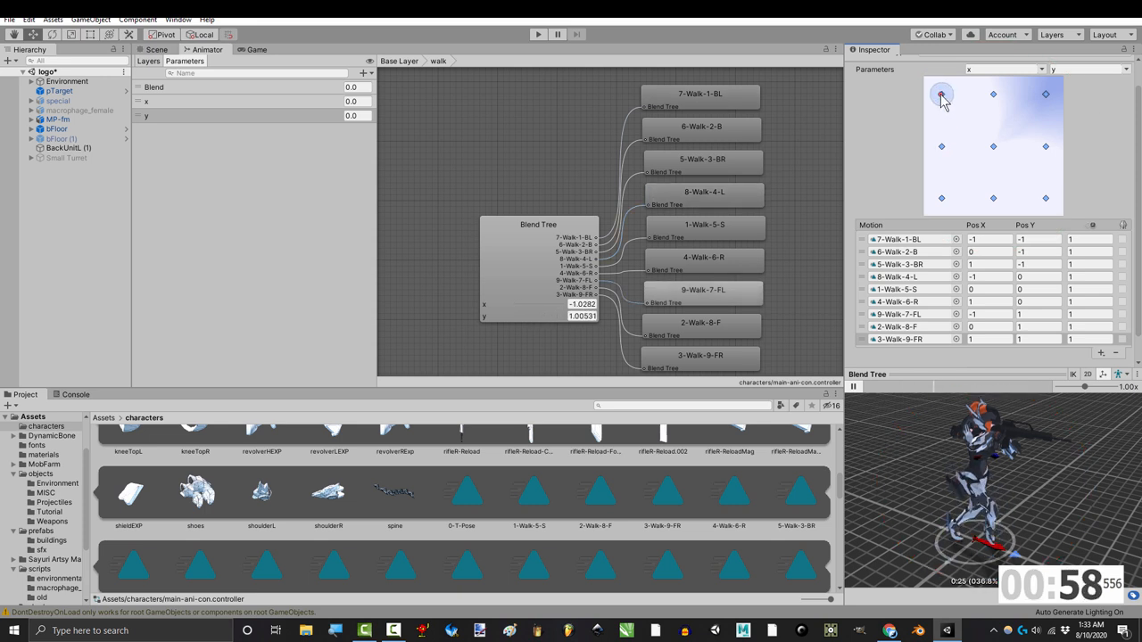
drag(942, 97, 992, 97)
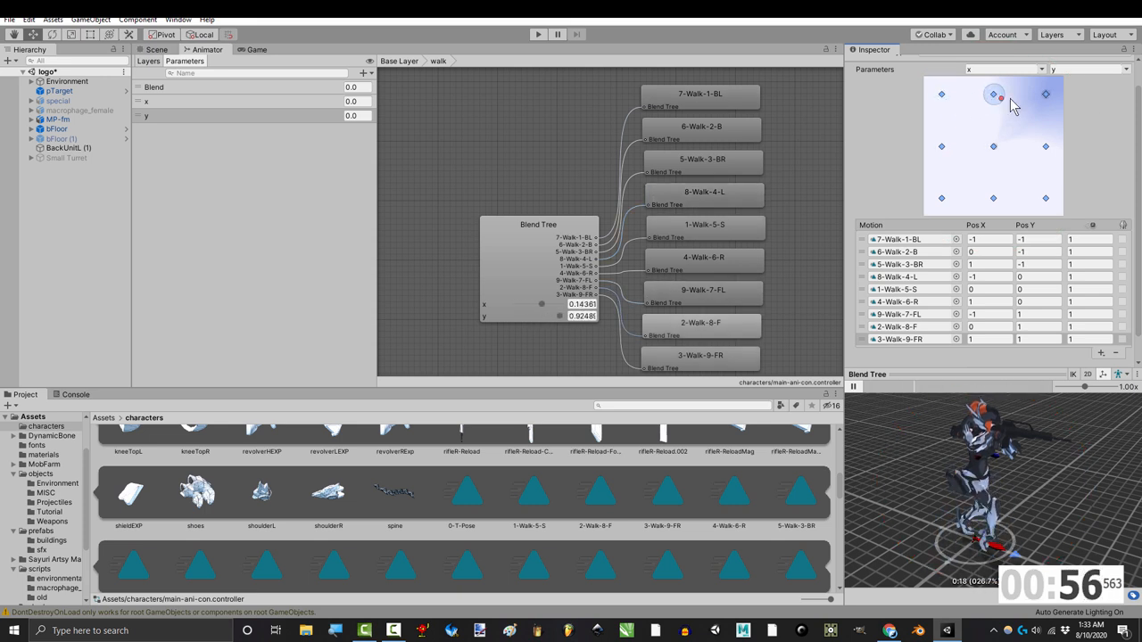
drag(999, 97, 1046, 150)
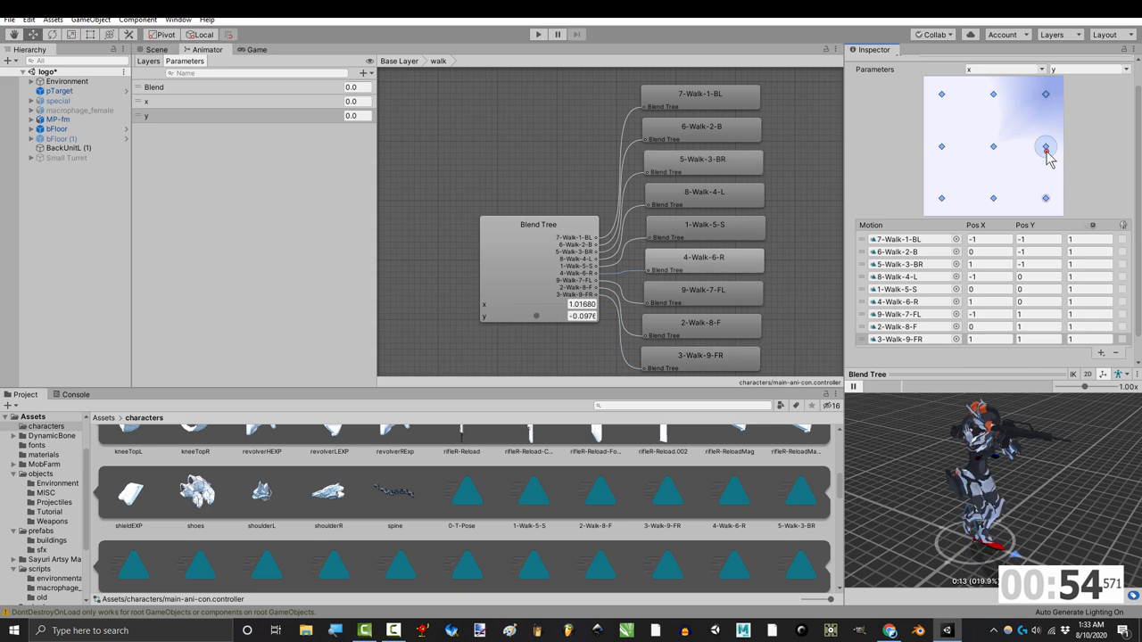
drag(1046, 146, 1046, 196)
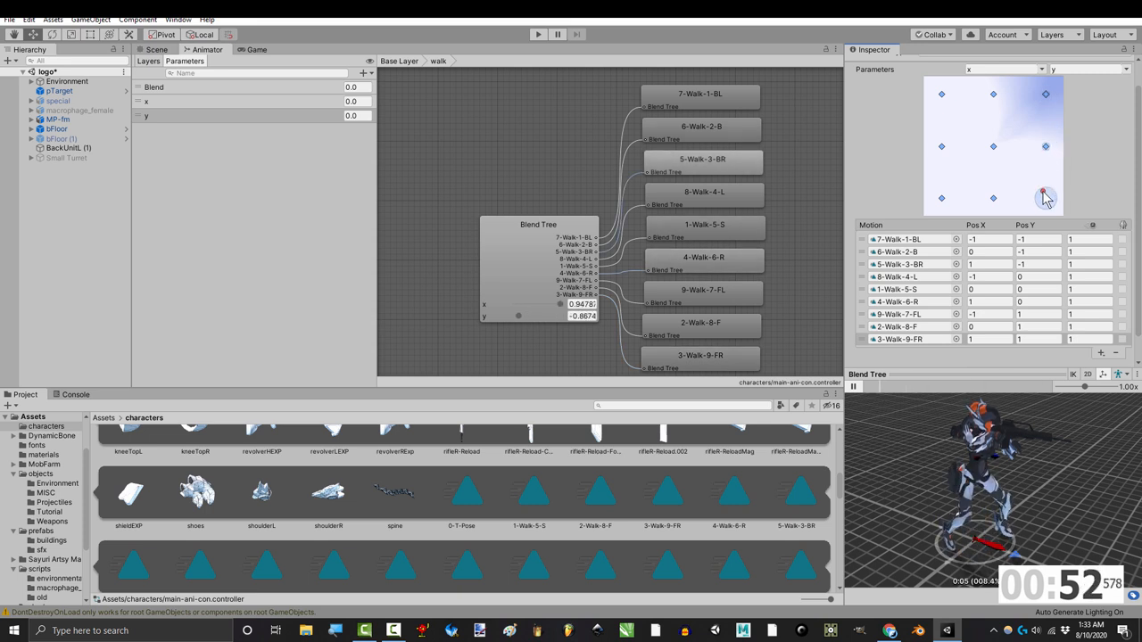
drag(1046, 196, 942, 198)
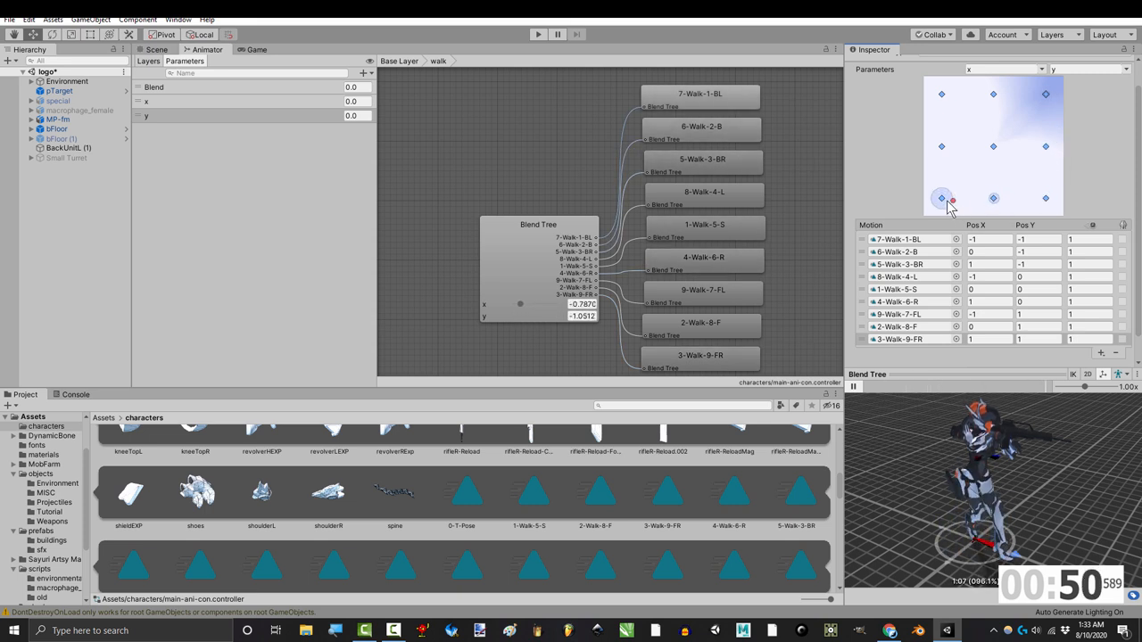
drag(942, 198, 1046, 146)
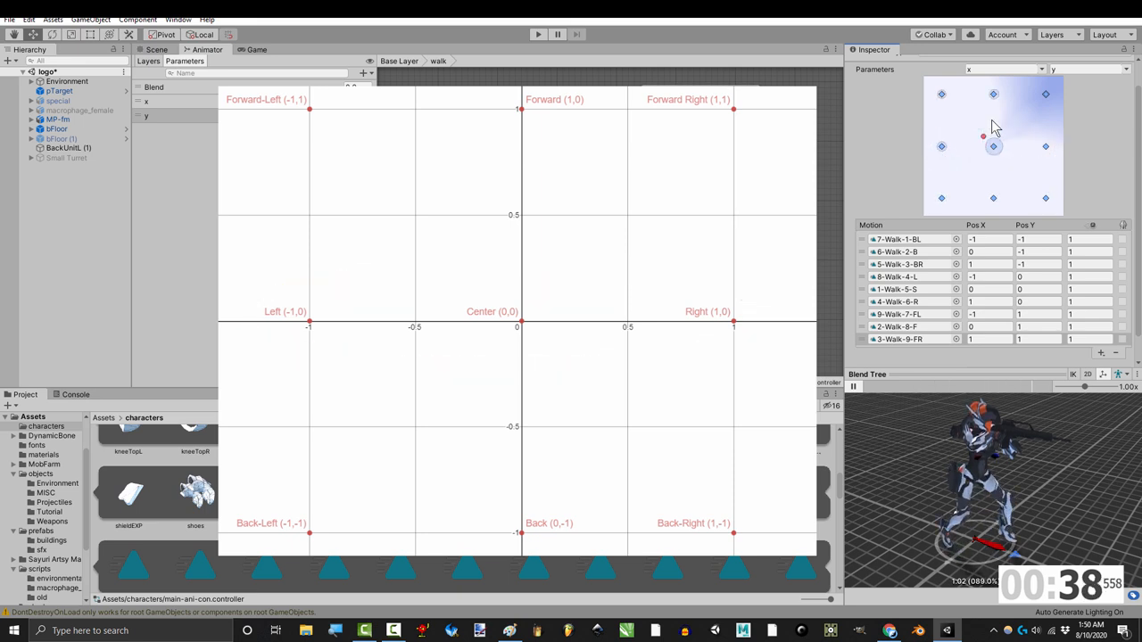
drag(984, 135, 992, 146)
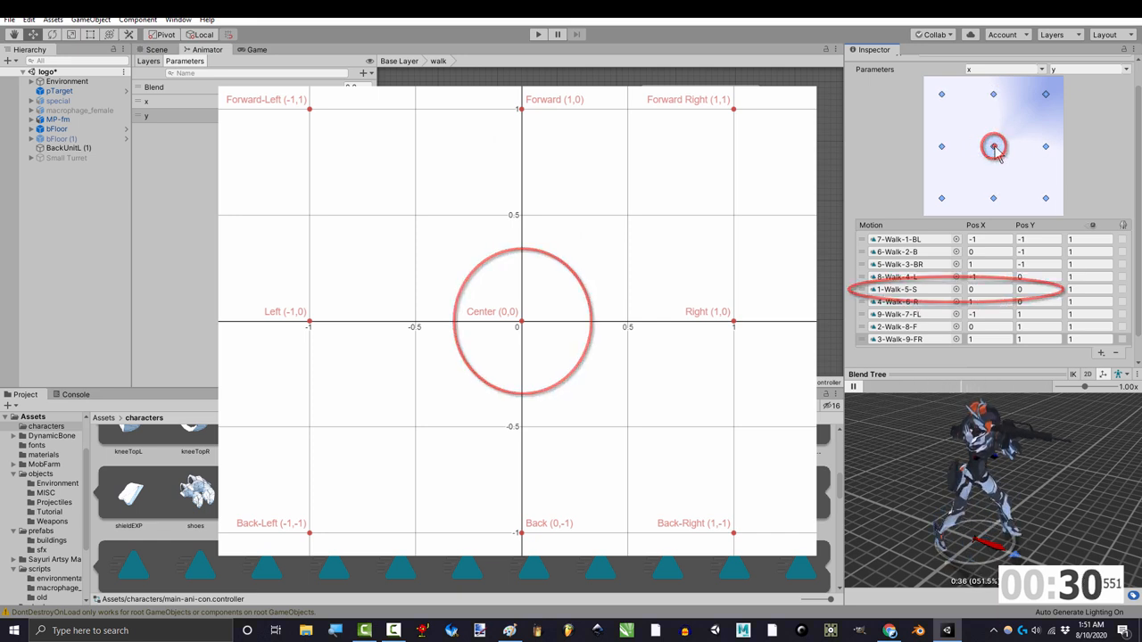
drag(992, 146, 1045, 147)
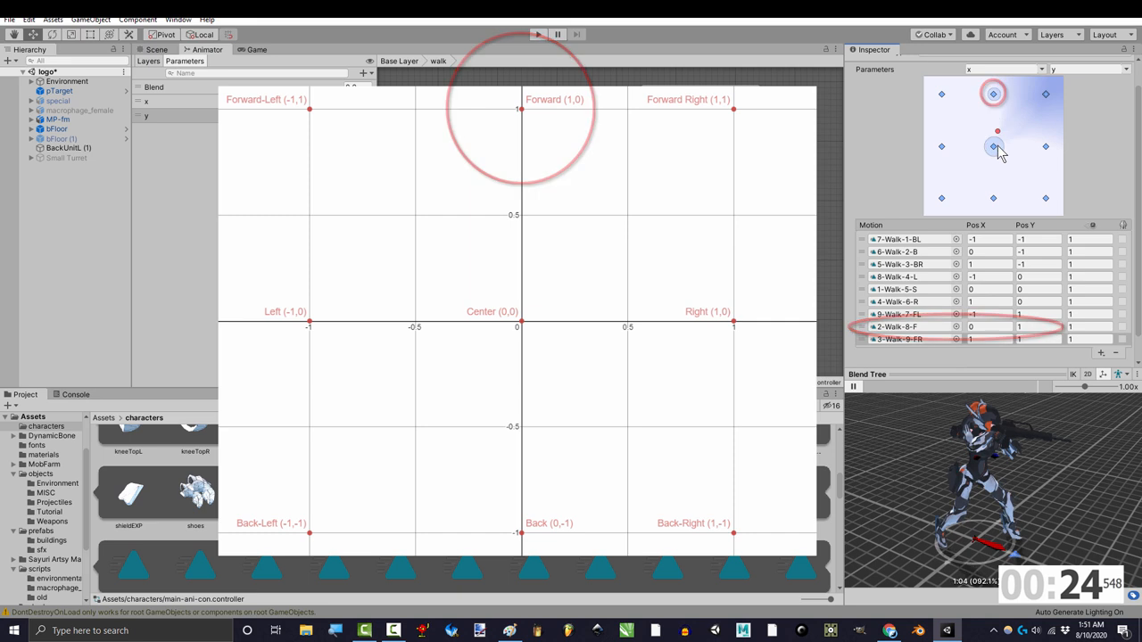
drag(992, 146, 993, 198)
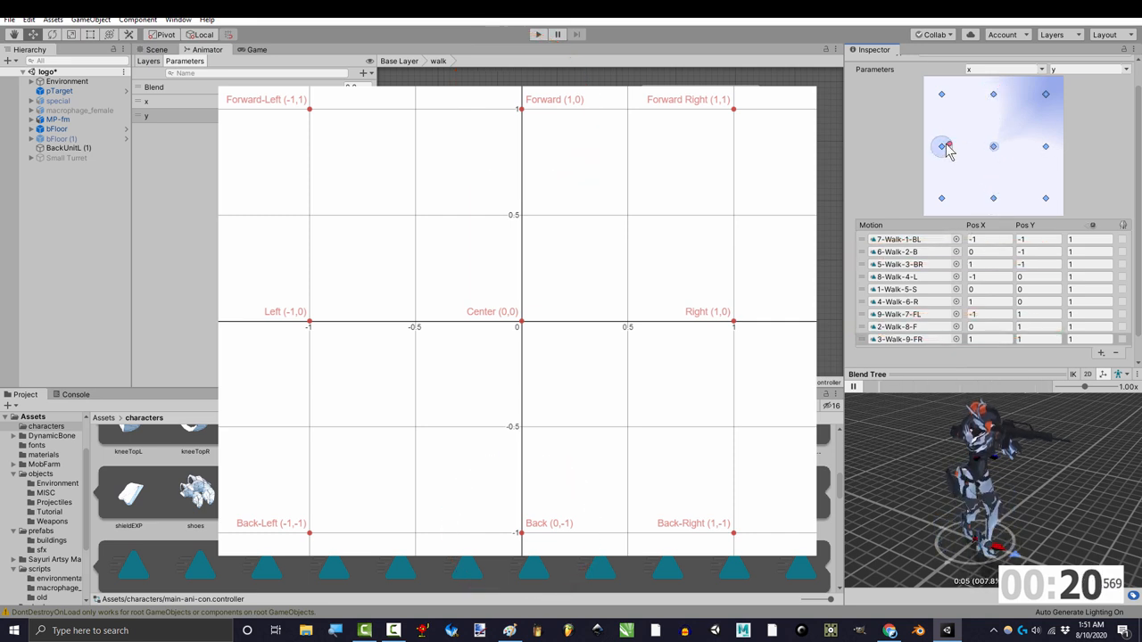
drag(942, 146, 992, 147)
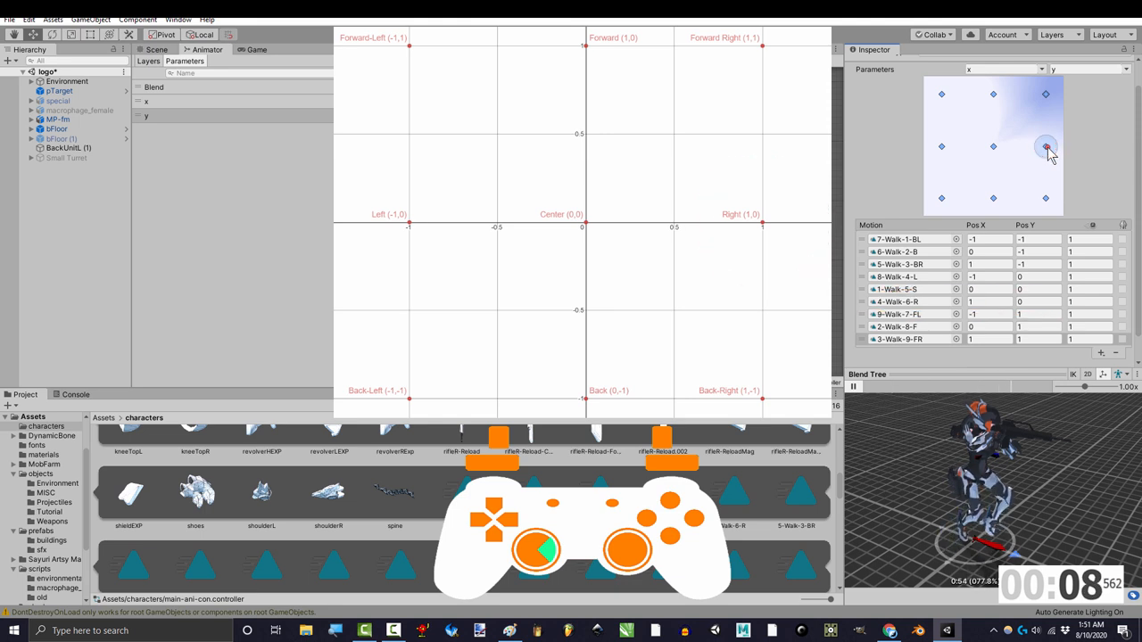
Step: Preview the back-right and forward-right corners, then run the game to test the walk
drag(1046, 146, 942, 146)
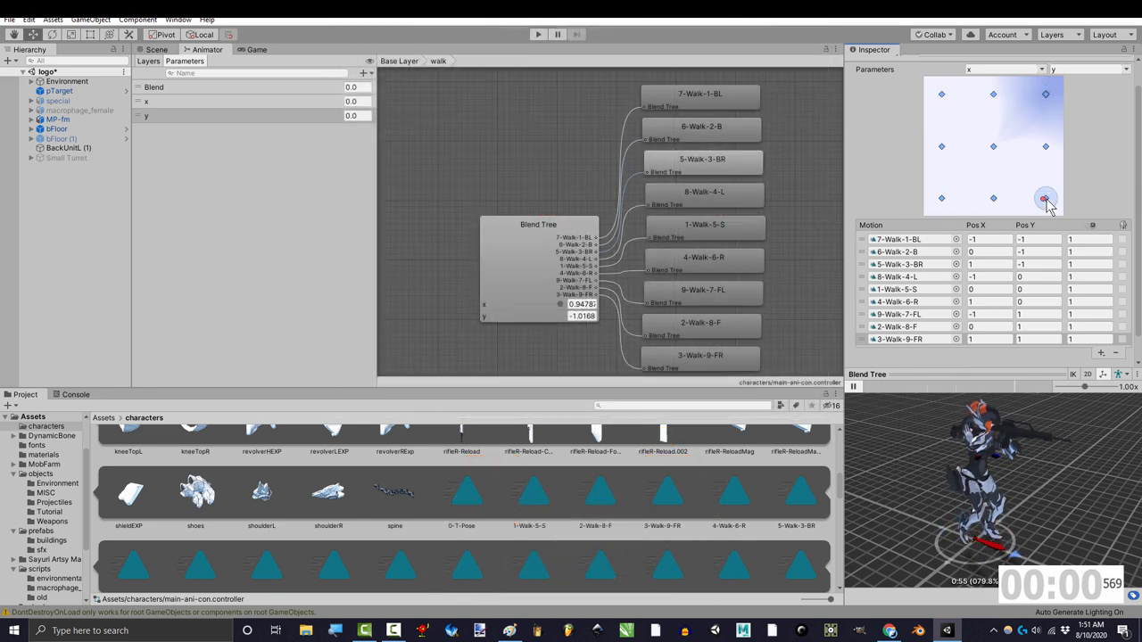
drag(1046, 198, 1046, 98)
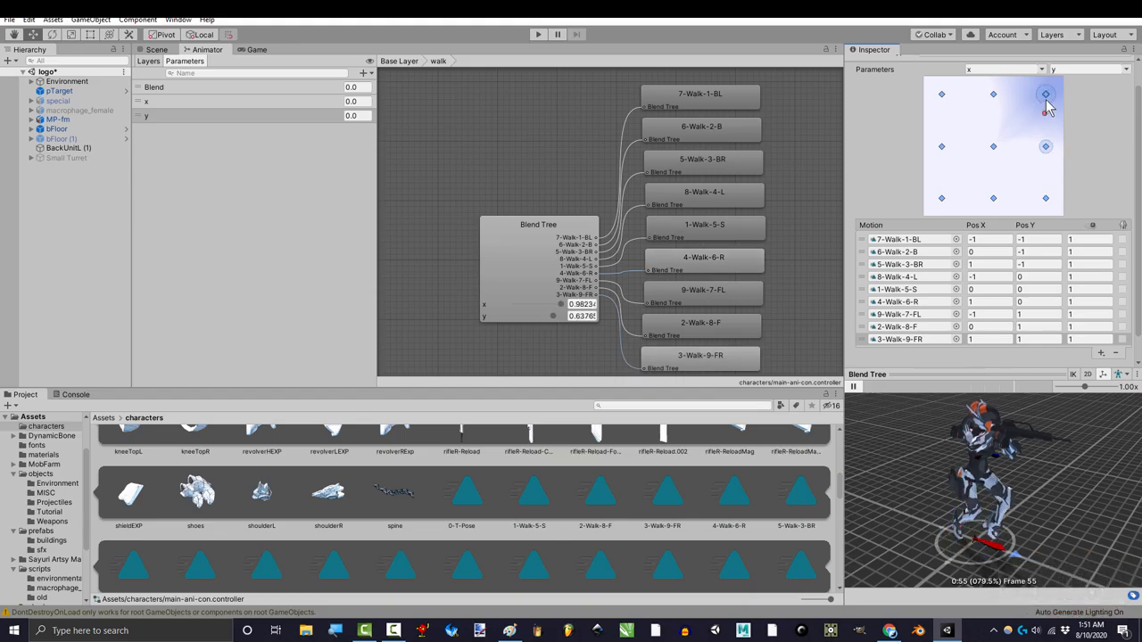
click(537, 33)
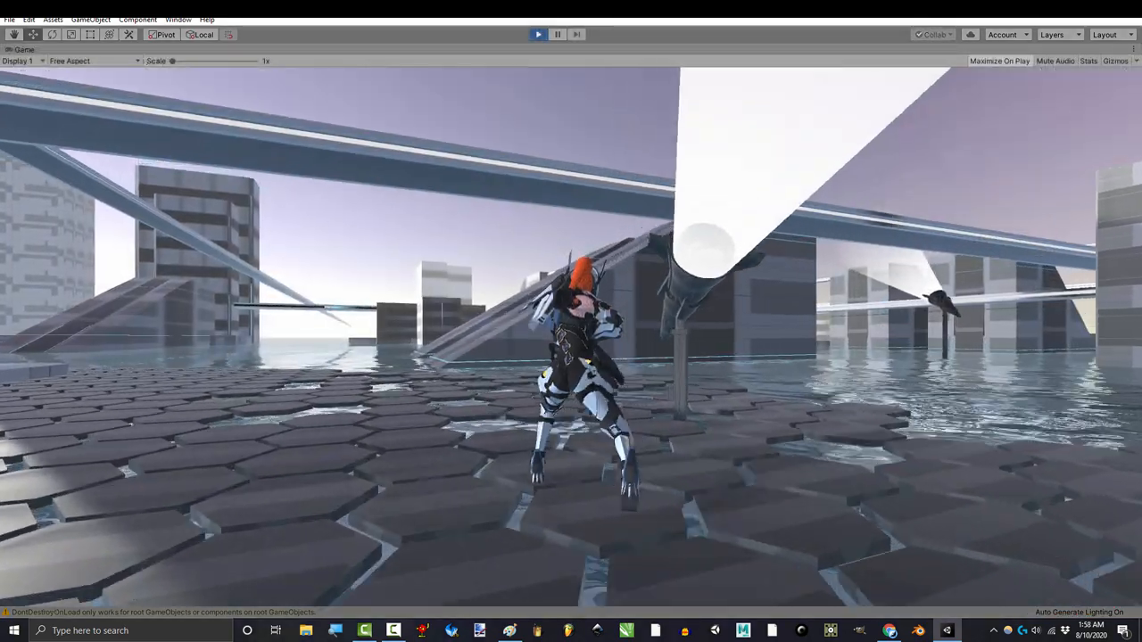